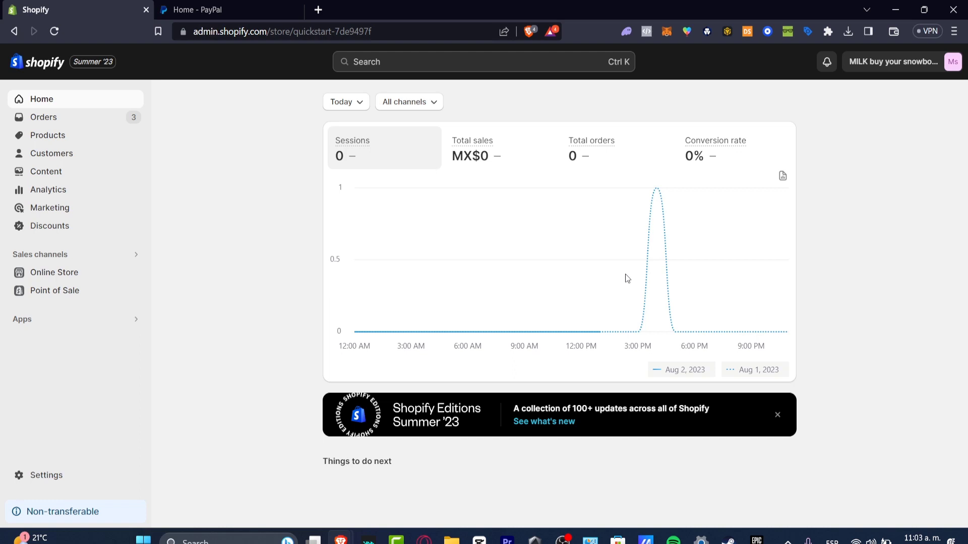
pyautogui.moveTo(945, 92)
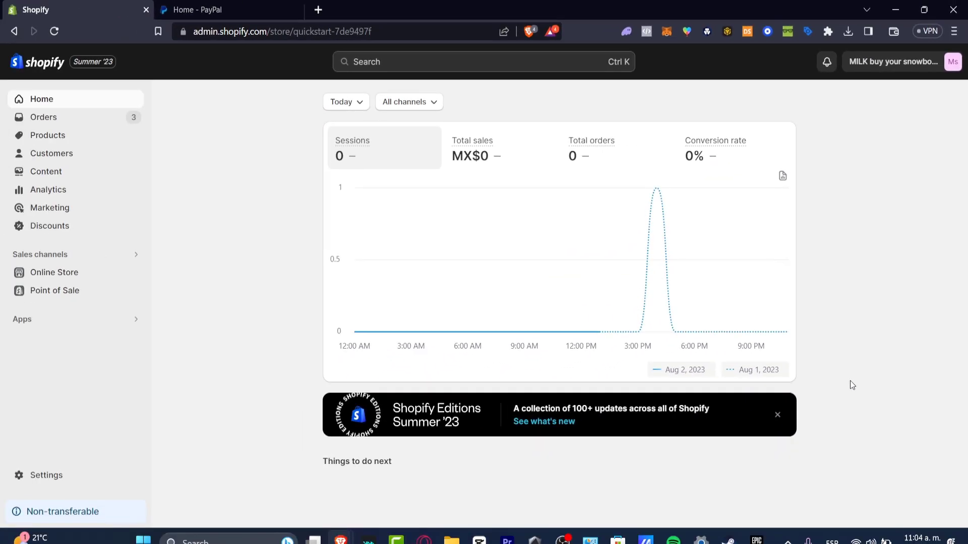
pyautogui.moveTo(842, 349)
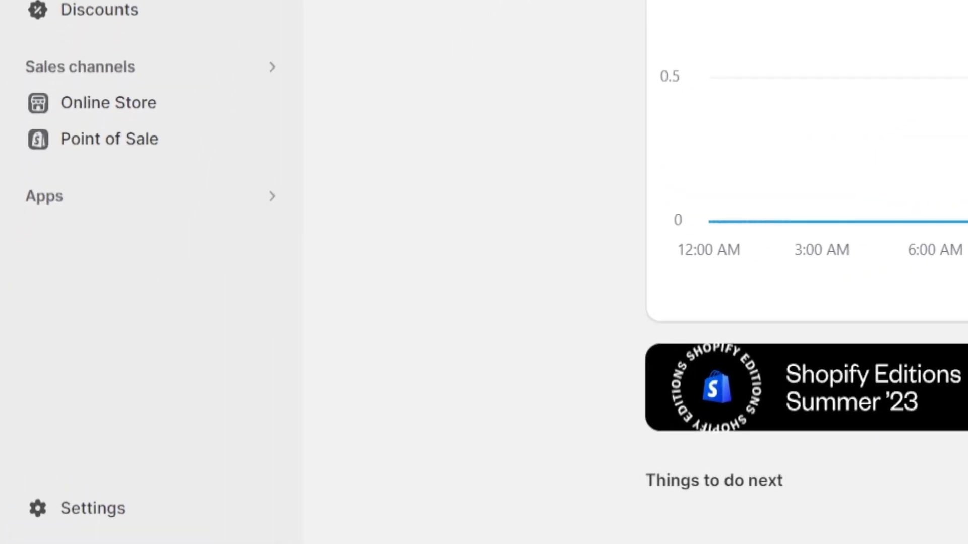
# Go to Settings > Payments and review the Bogus Gateway test provider and active PayPal method.
pyautogui.click(199, 9)
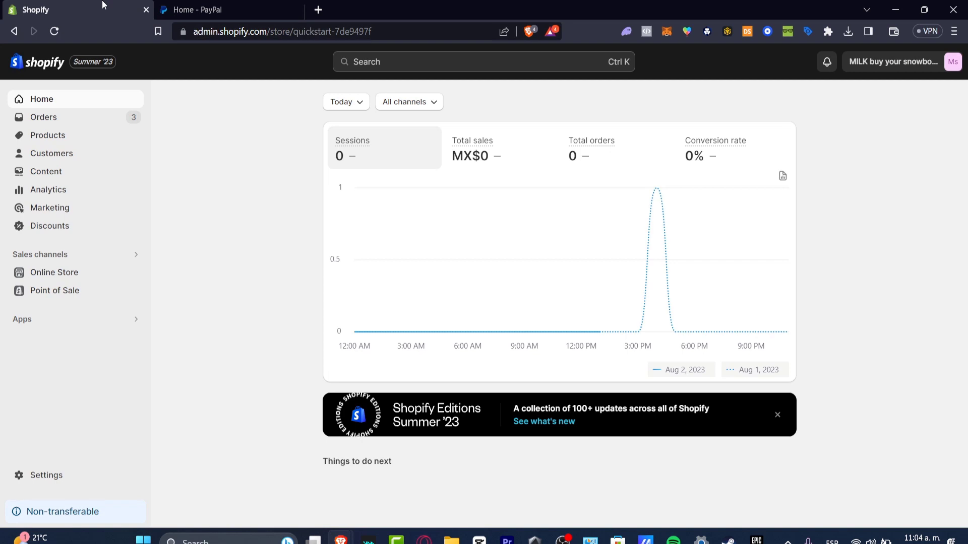
pyautogui.moveTo(107, 478)
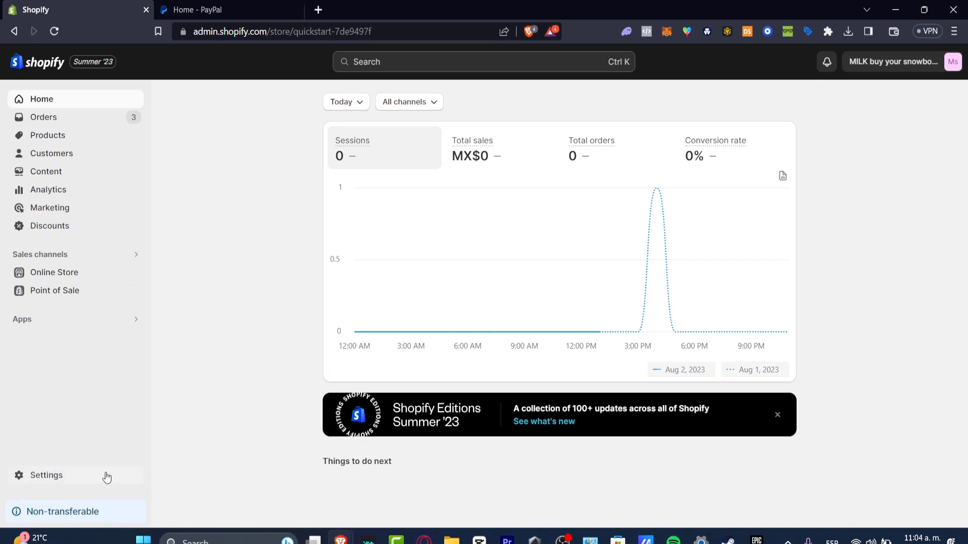
pyautogui.click(47, 475)
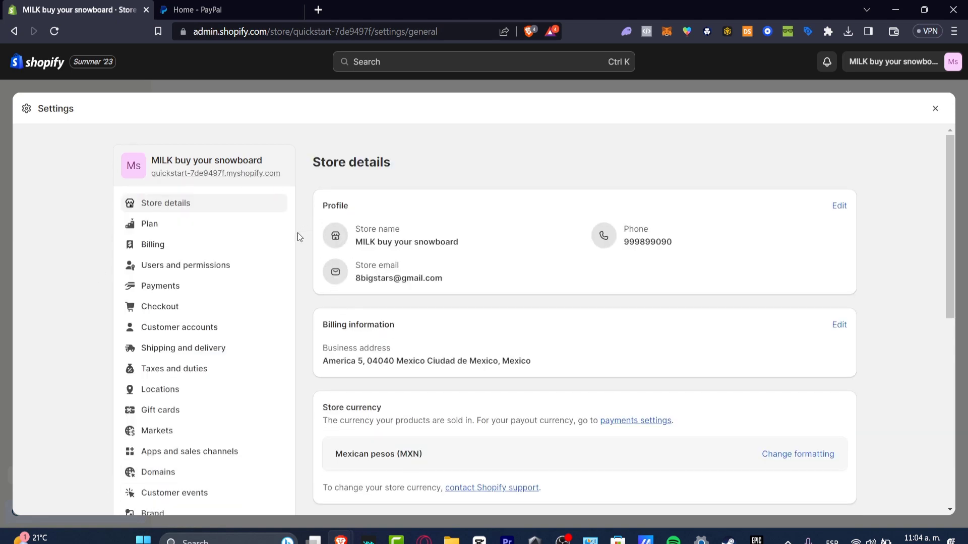
pyautogui.click(161, 286)
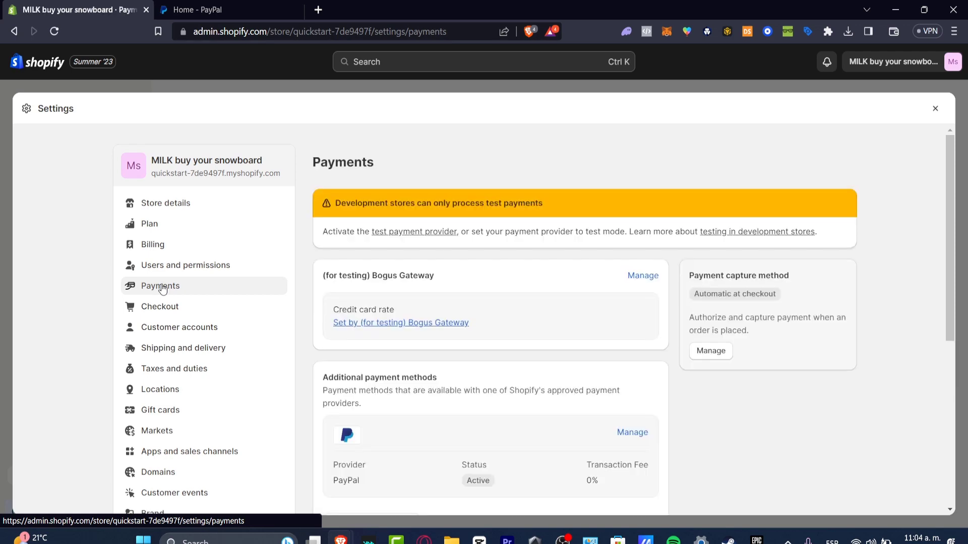
pyautogui.moveTo(700, 398)
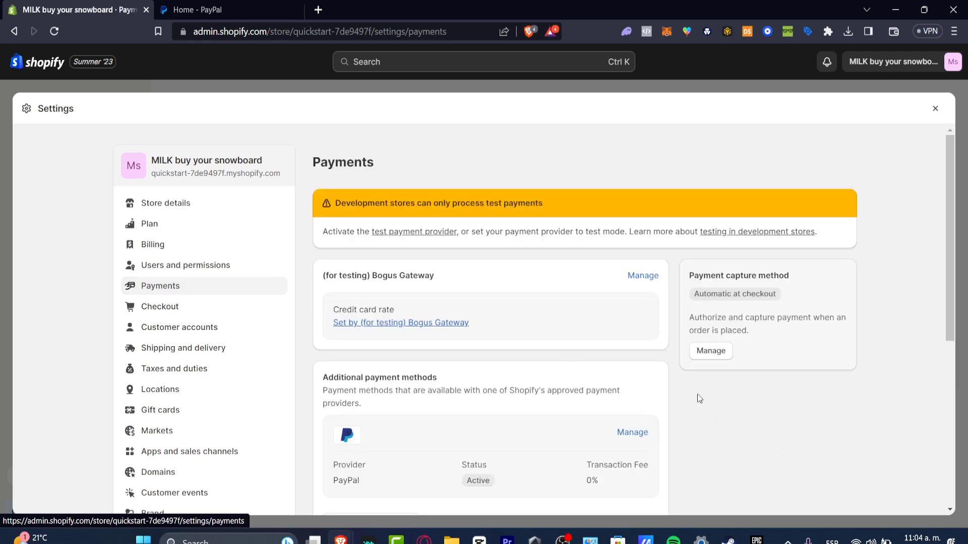
pyautogui.scroll(-3)
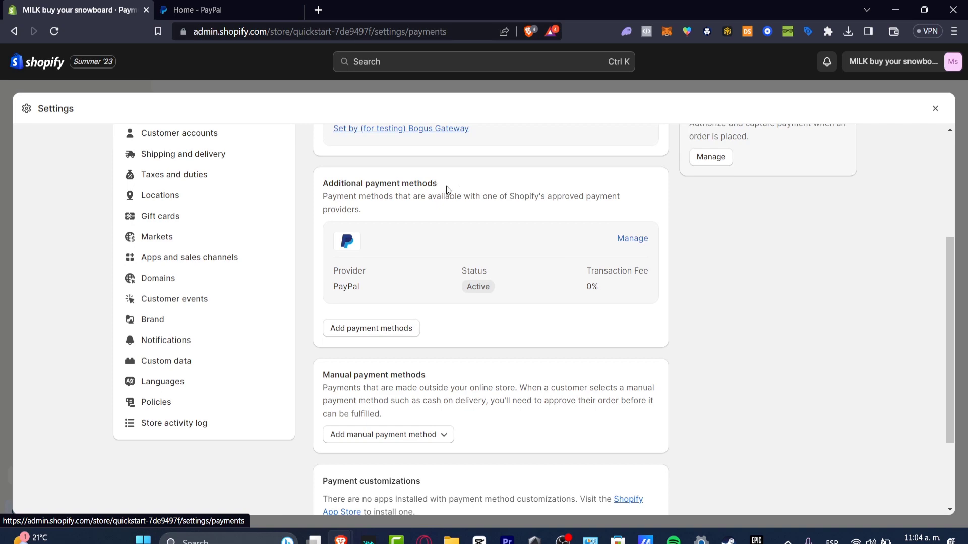
pyautogui.scroll(-3)
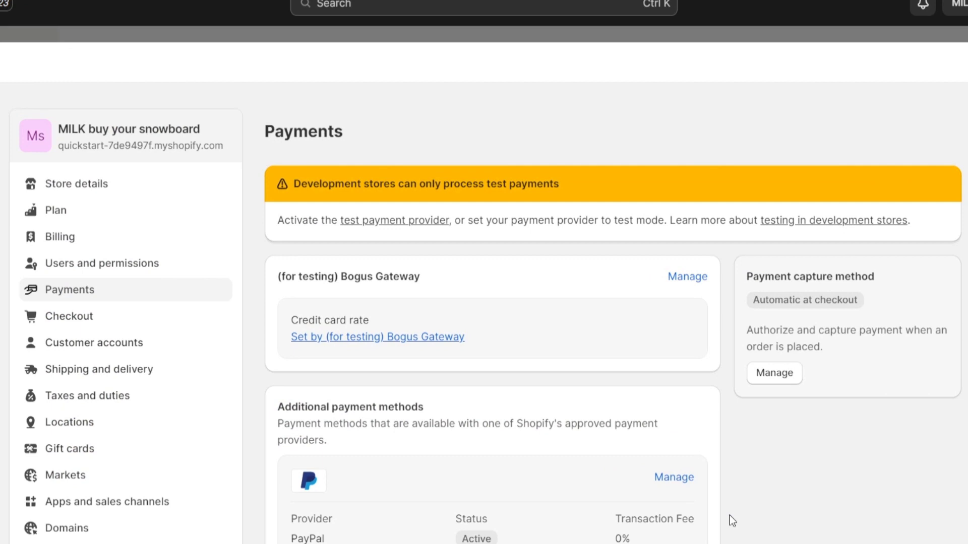
pyautogui.moveTo(686, 276)
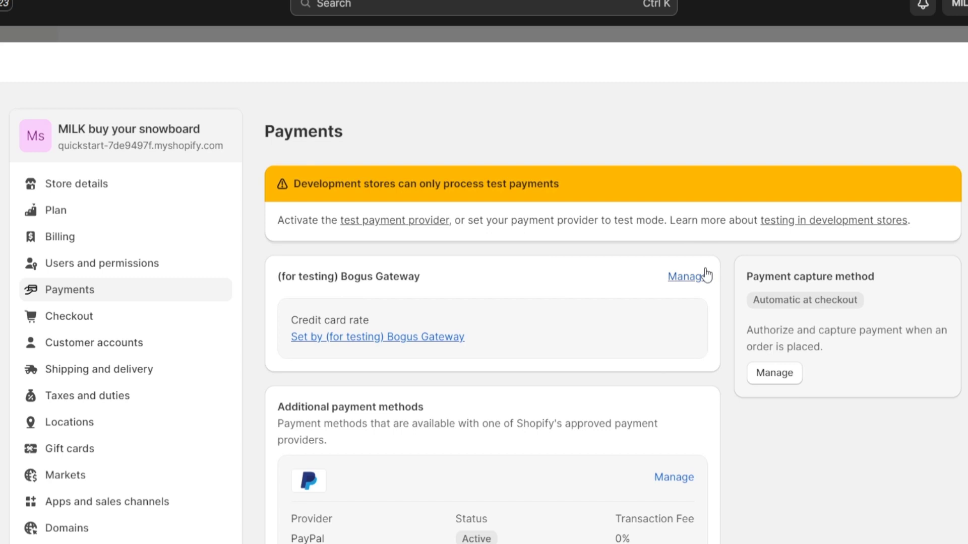
# Deactivate the Bogus Gateway test provider from its Manage page and confirm the deactivation.
pyautogui.doubleClick(372, 277)
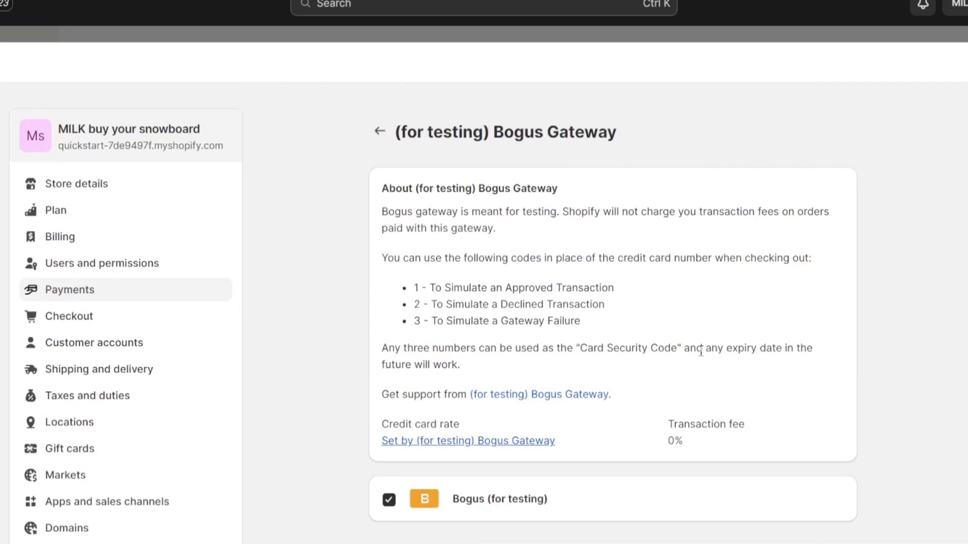
pyautogui.click(577, 369)
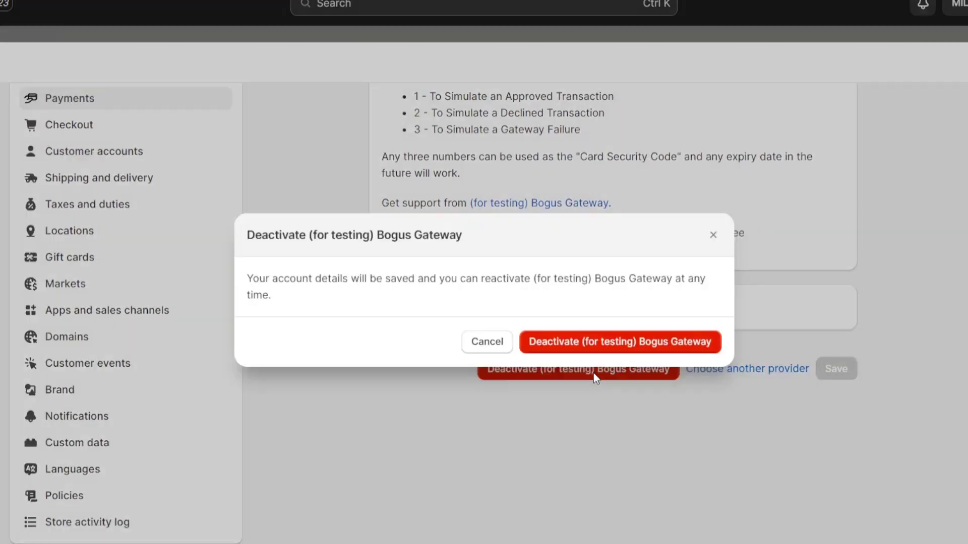
pyautogui.click(619, 342)
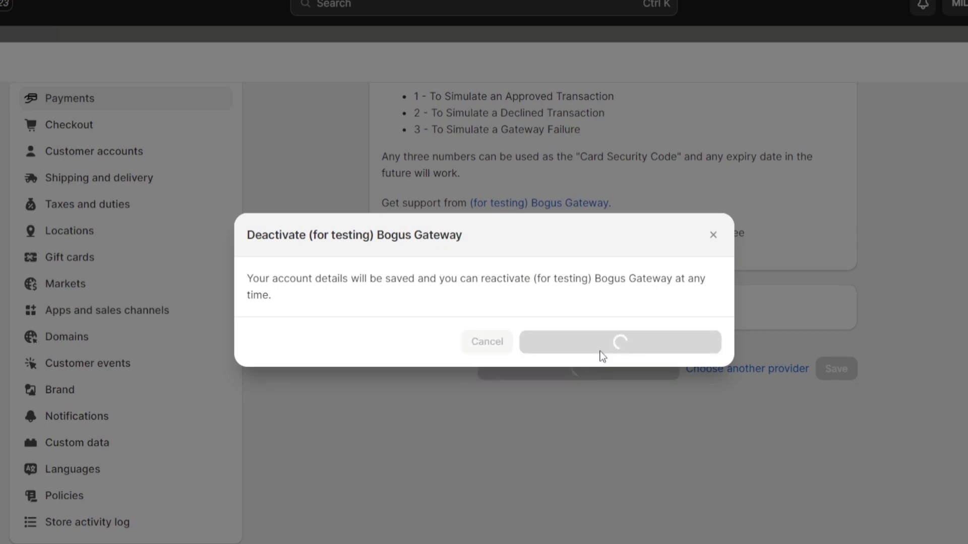
pyautogui.click(621, 342)
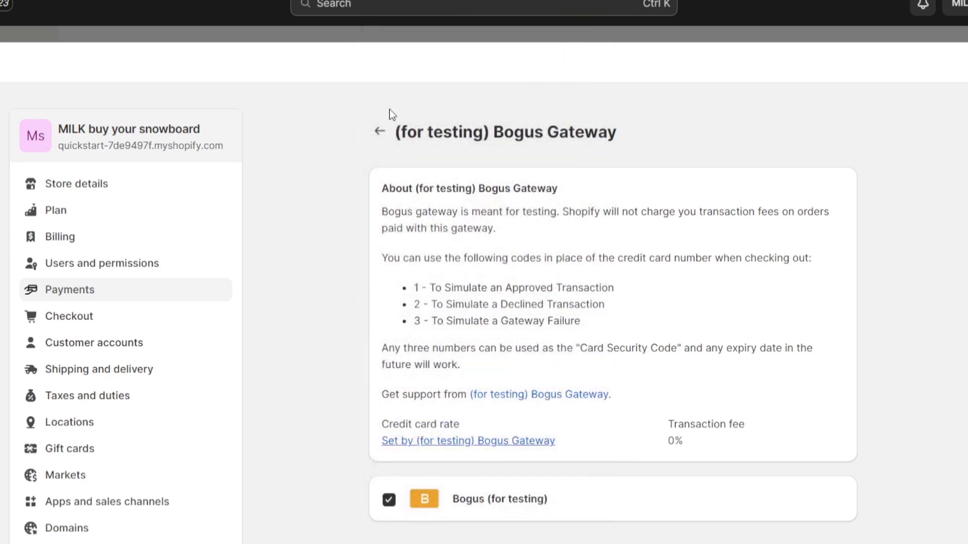
# Choose Stripe from the third-party payment providers, reaching its sign-up form.
pyautogui.click(380, 131)
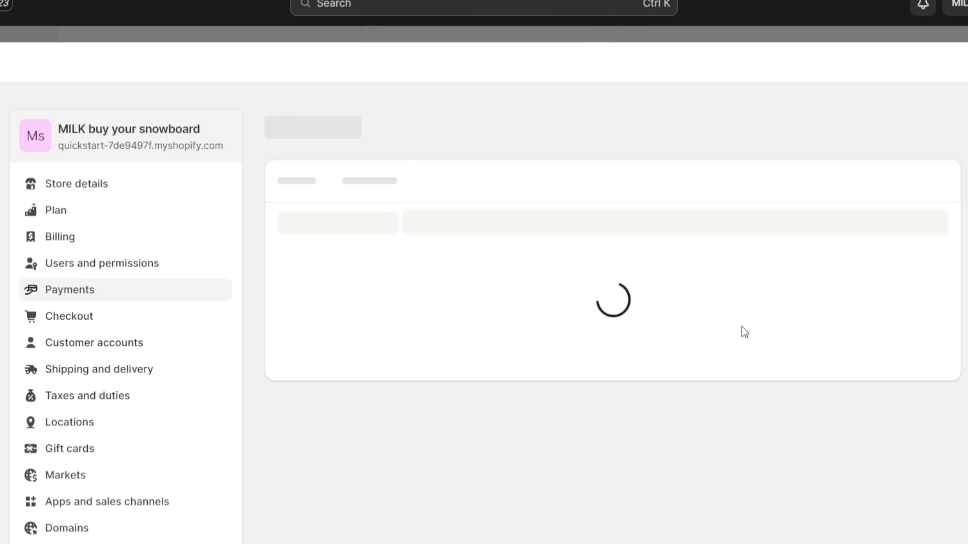
pyautogui.moveTo(682, 381)
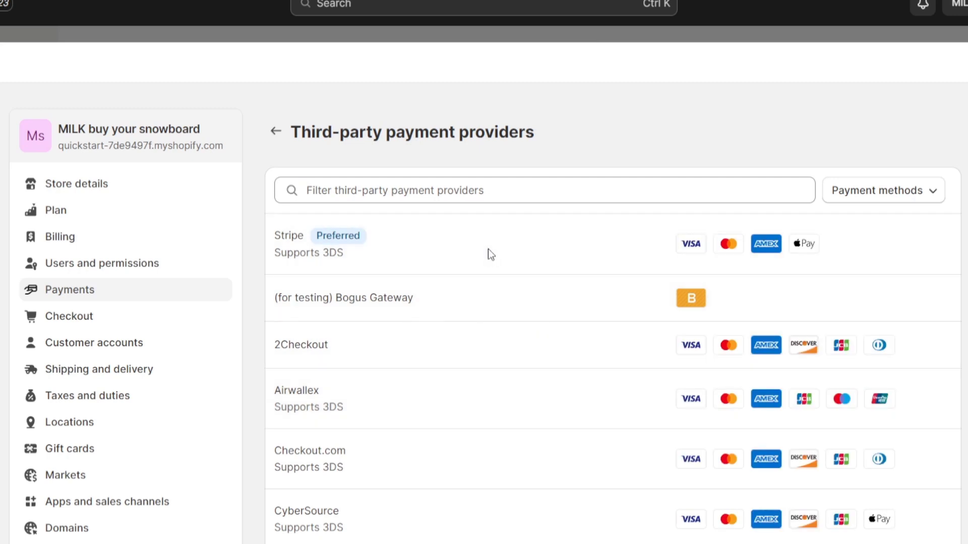
pyautogui.click(289, 236)
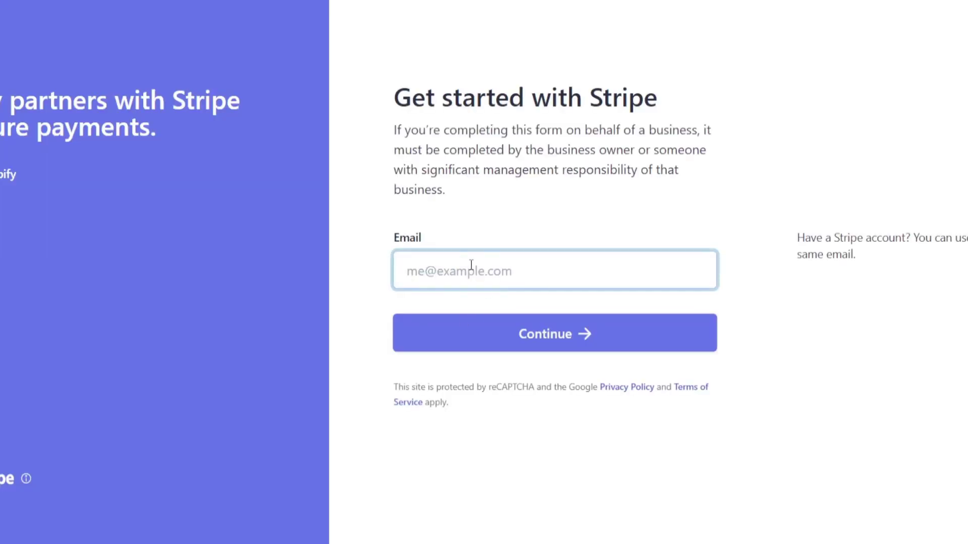
pyautogui.moveTo(407, 233)
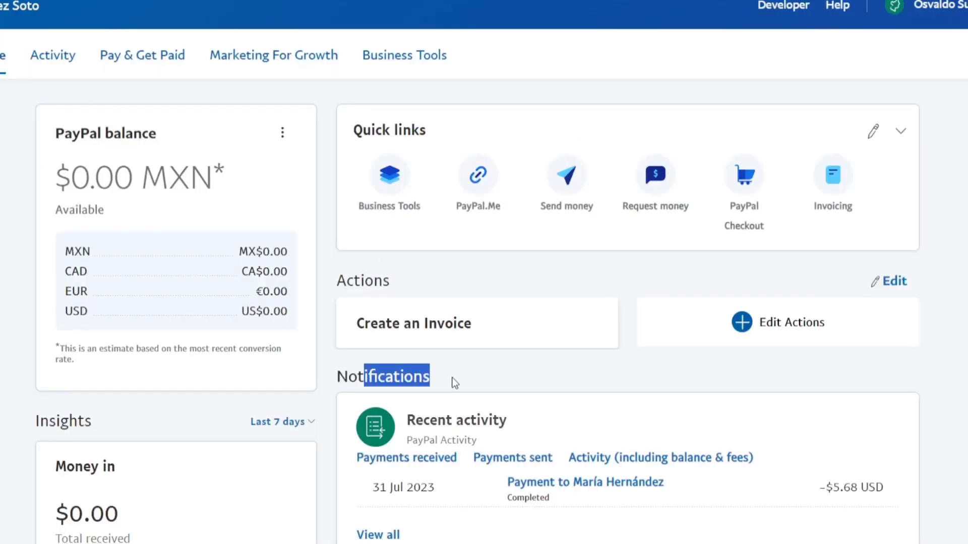
pyautogui.moveTo(90, 32)
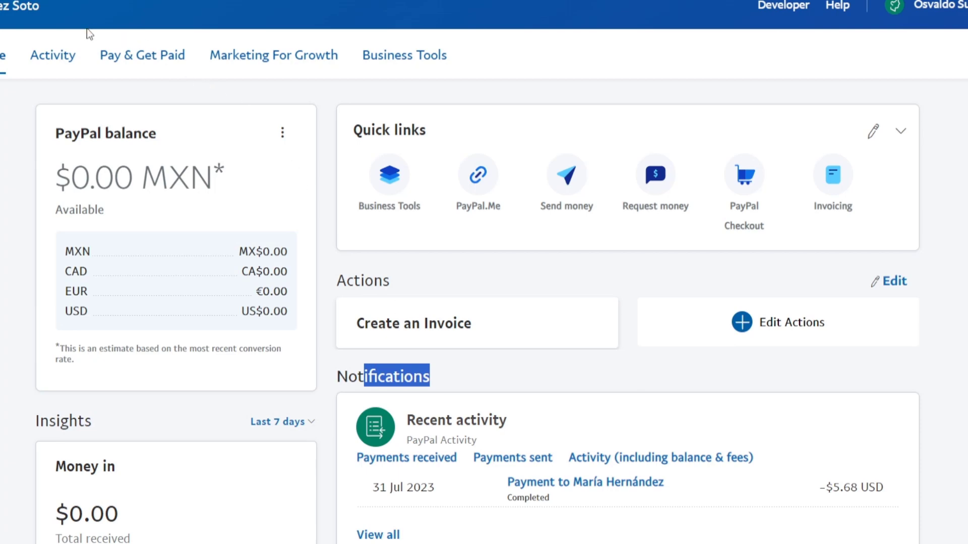
# List all PayPal transactions under Activity and view one completed transaction's full details.
pyautogui.click(53, 55)
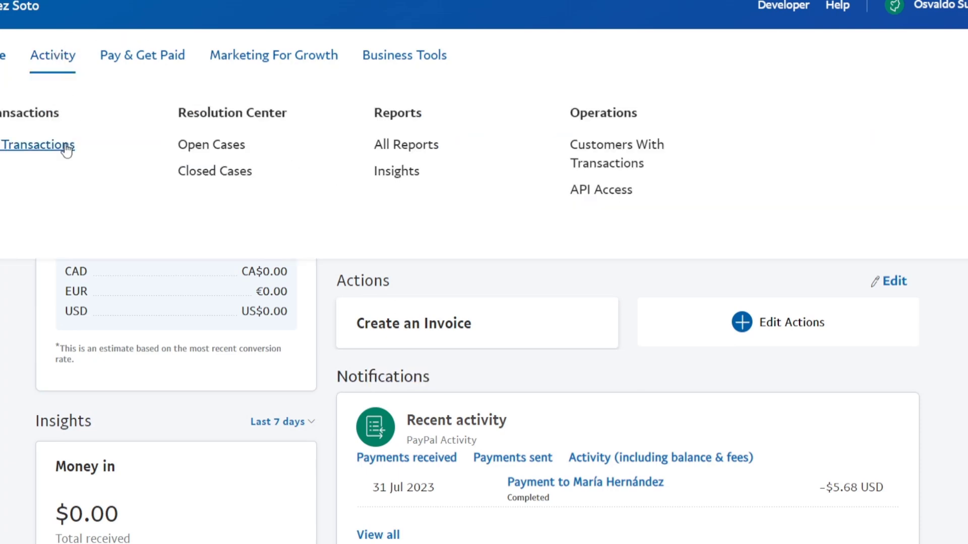
pyautogui.click(37, 144)
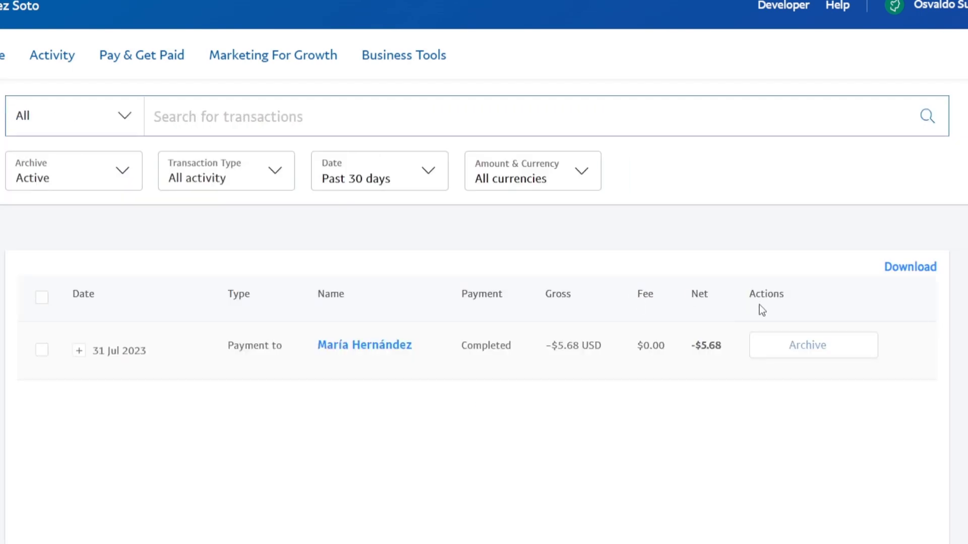
pyautogui.click(364, 345)
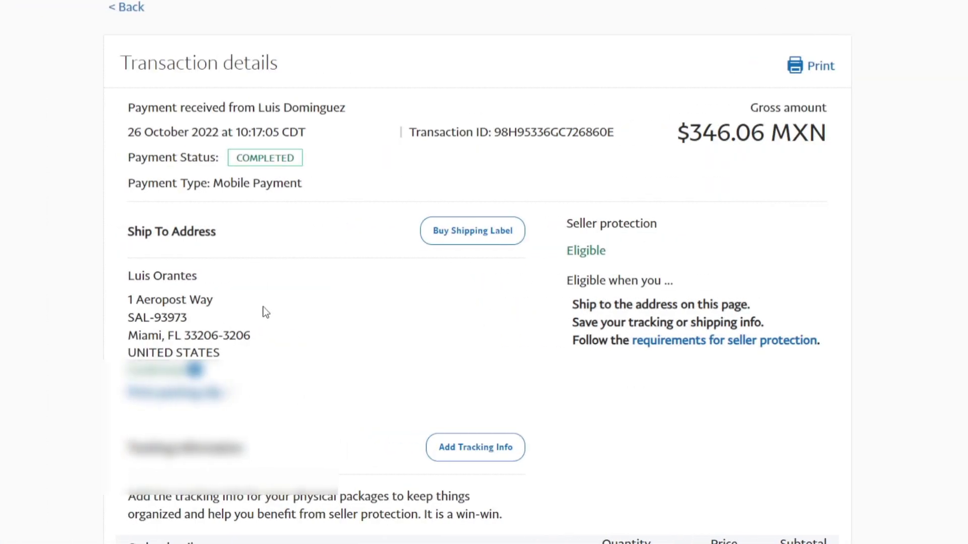
pyautogui.scroll(3)
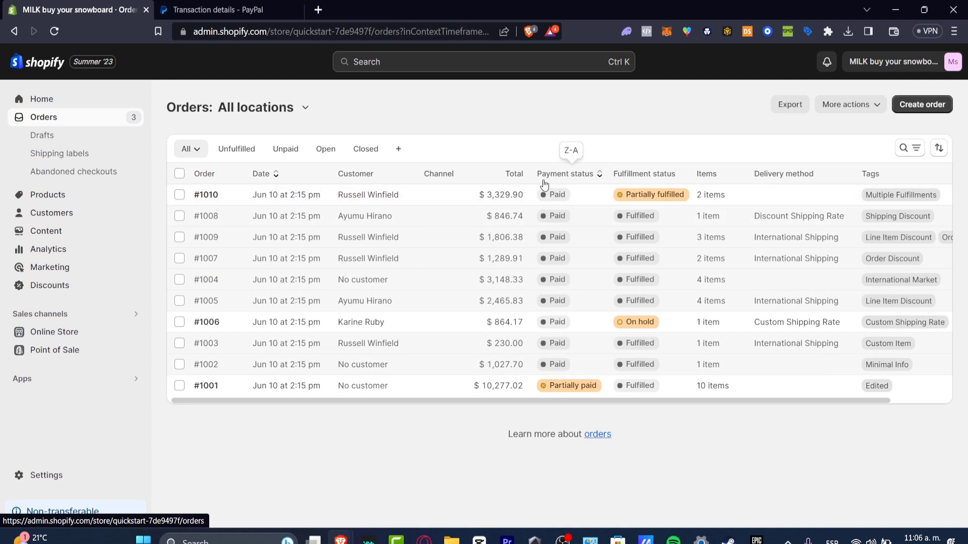
pyautogui.moveTo(777, 216)
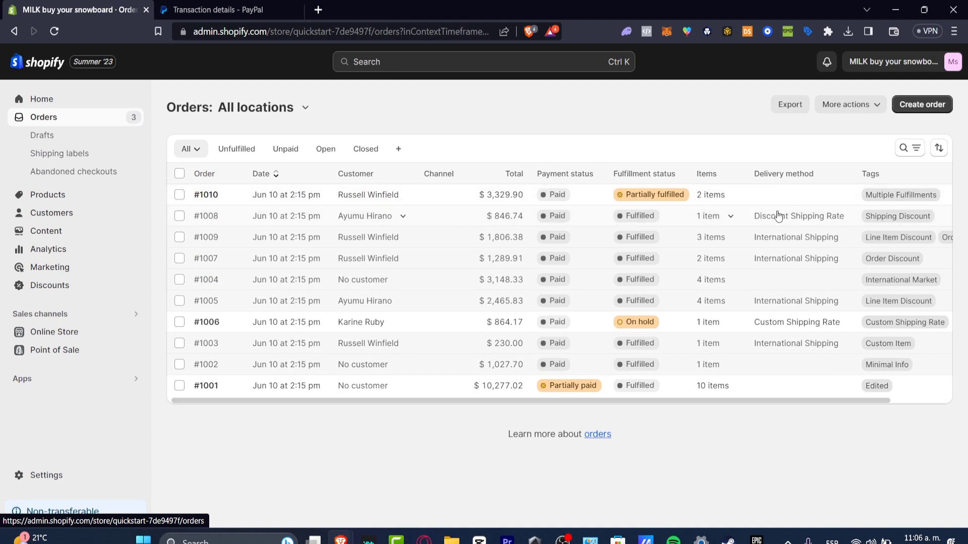
pyautogui.moveTo(745, 345)
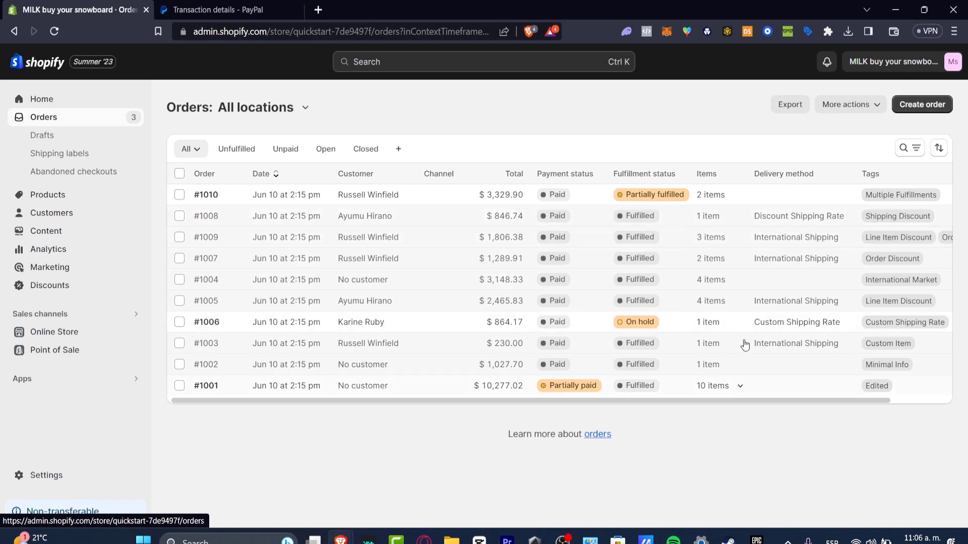
pyautogui.moveTo(556, 265)
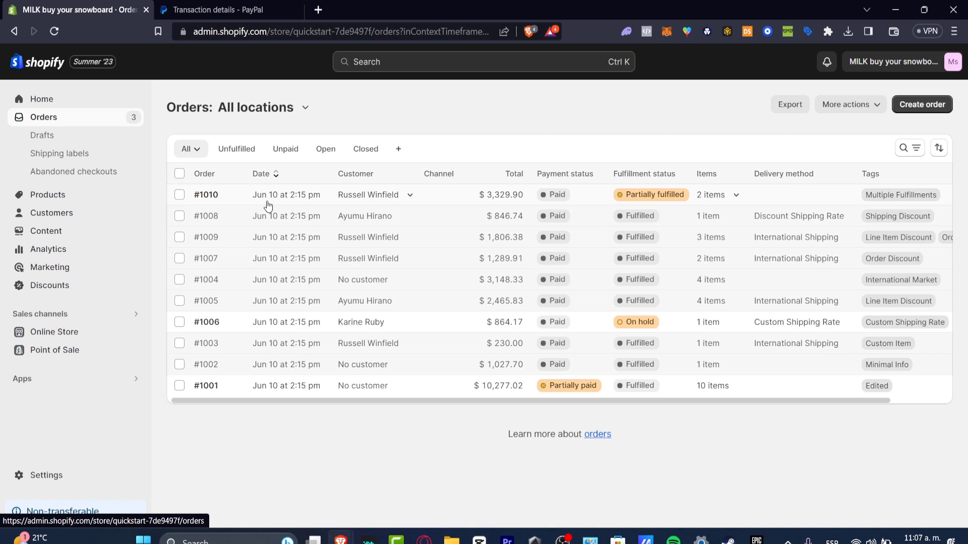
pyautogui.moveTo(397, 222)
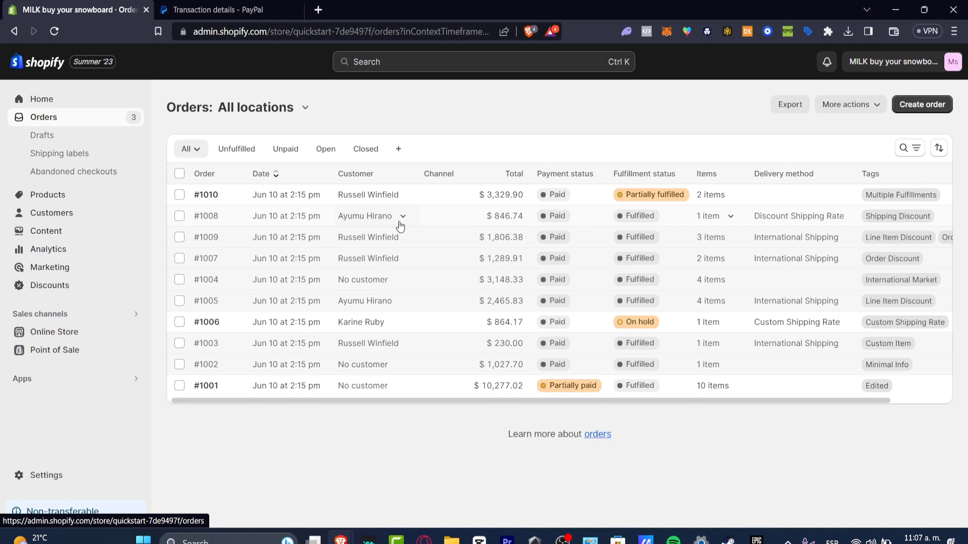
# Review the PayPal transaction's date, $346.06 MXN gross, ordered shirt, $22.50 fee and $323.56 net.
pyautogui.click(222, 10)
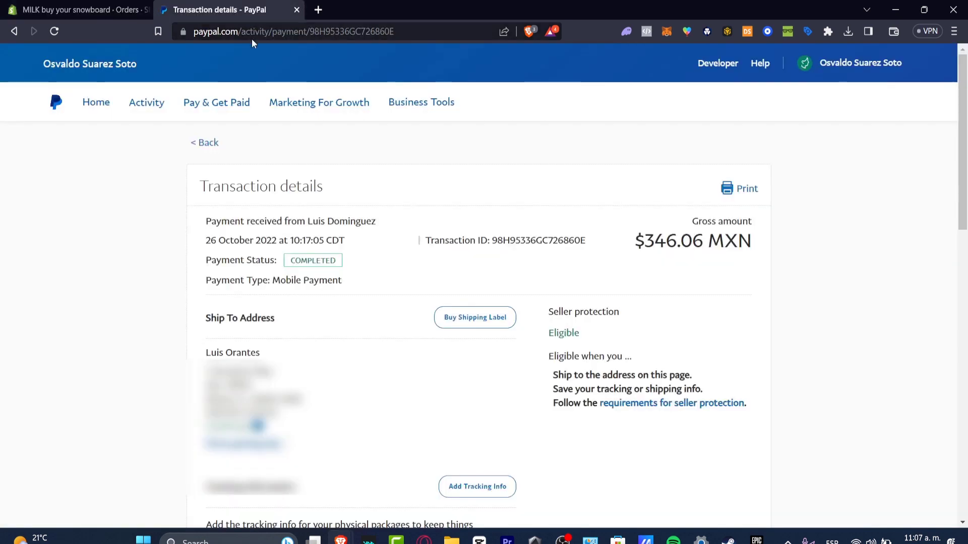
pyautogui.doubleClick(225, 240)
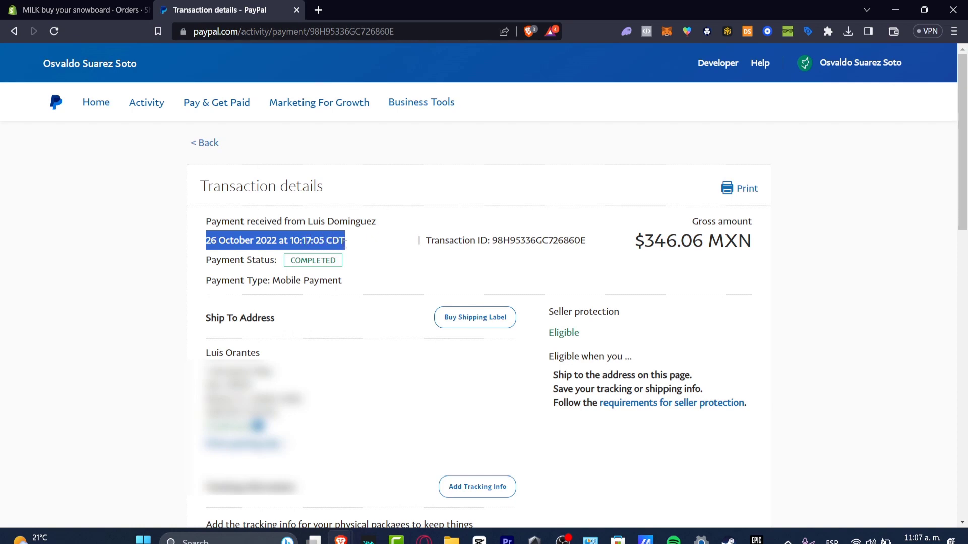
pyautogui.moveTo(236, 256)
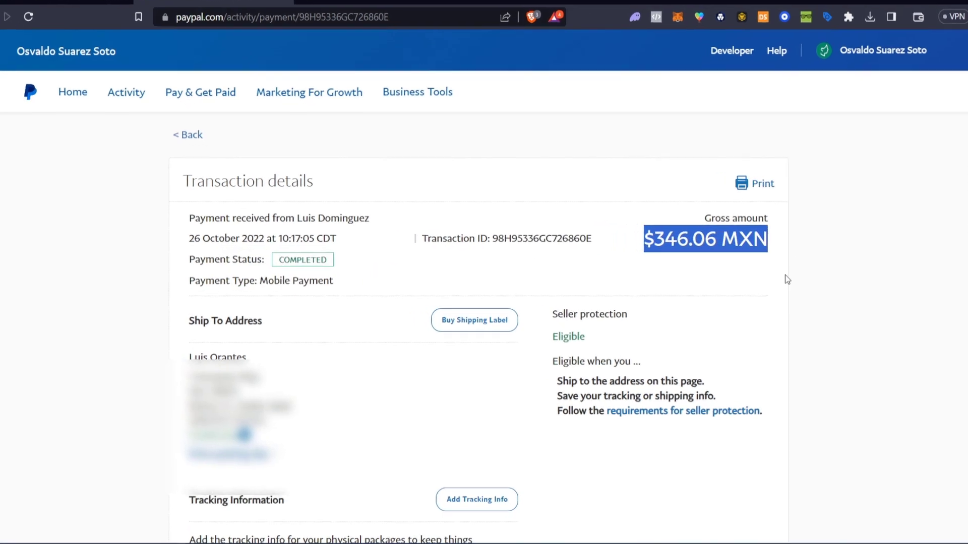
pyautogui.scroll(-3)
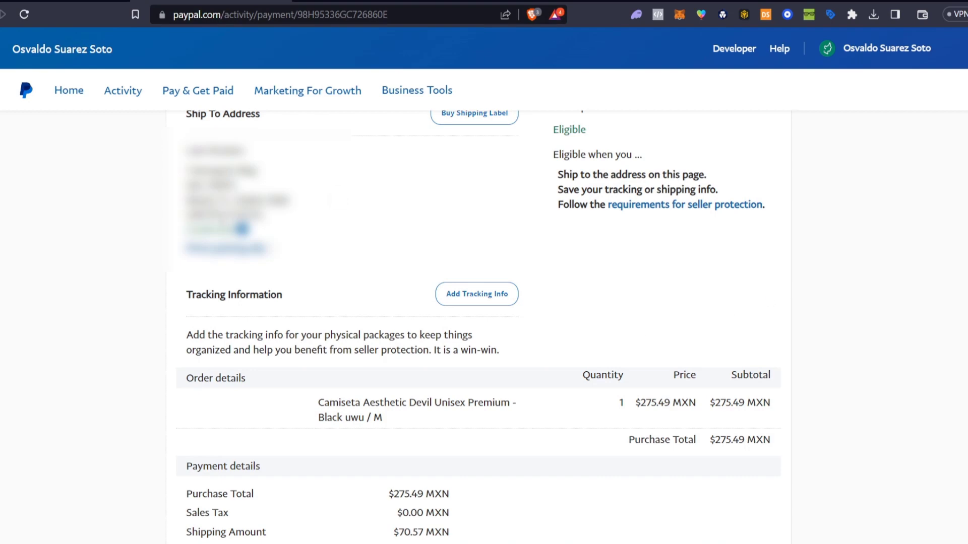
pyautogui.moveTo(673, 285)
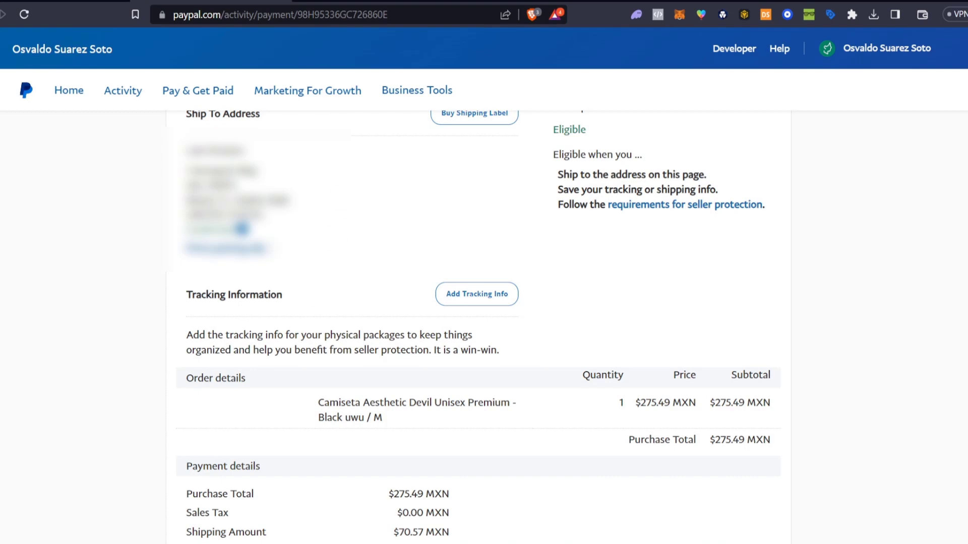
pyautogui.scroll(-3)
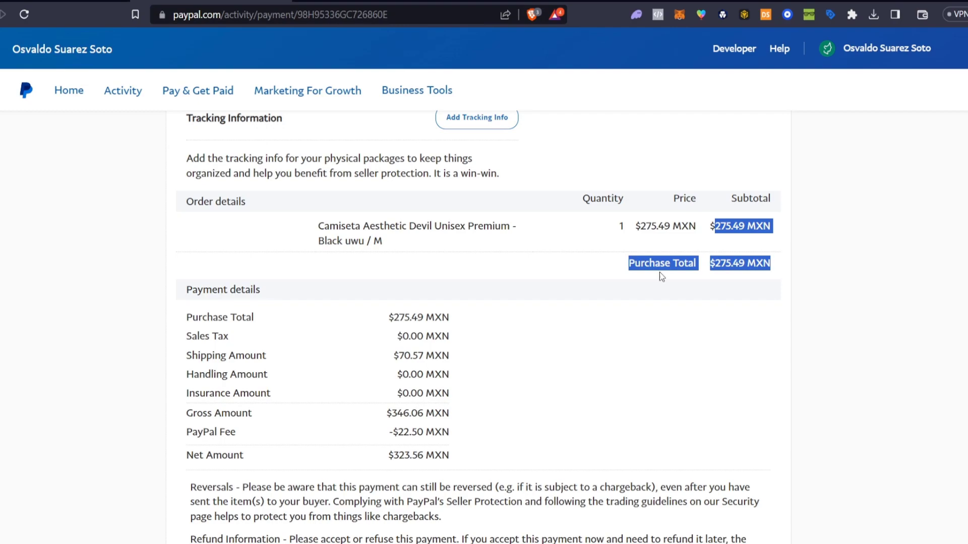
pyautogui.scroll(-3)
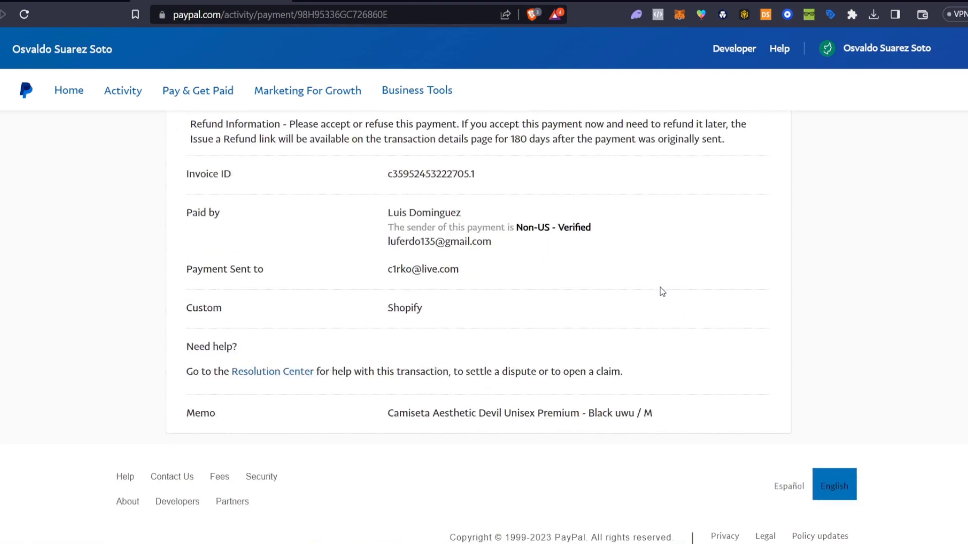
pyautogui.scroll(3)
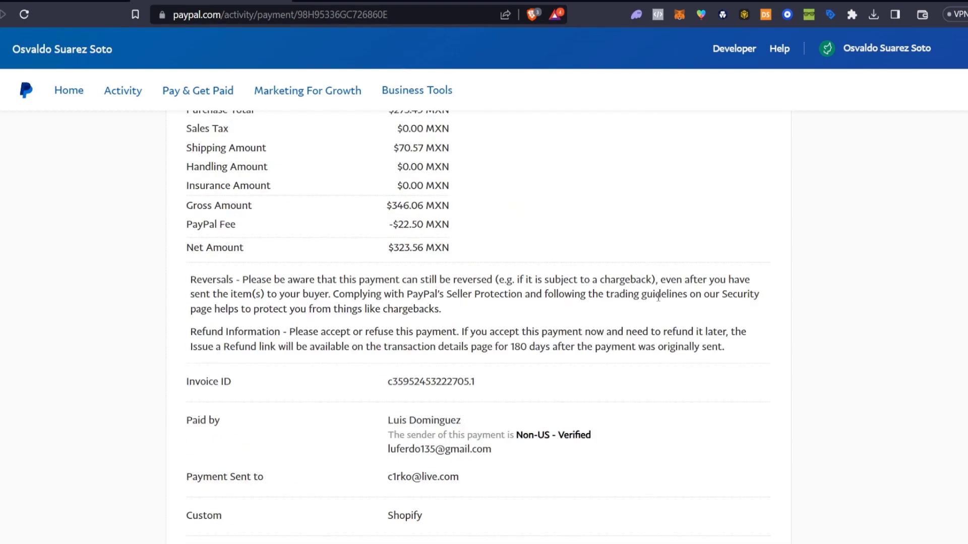
pyautogui.scroll(3)
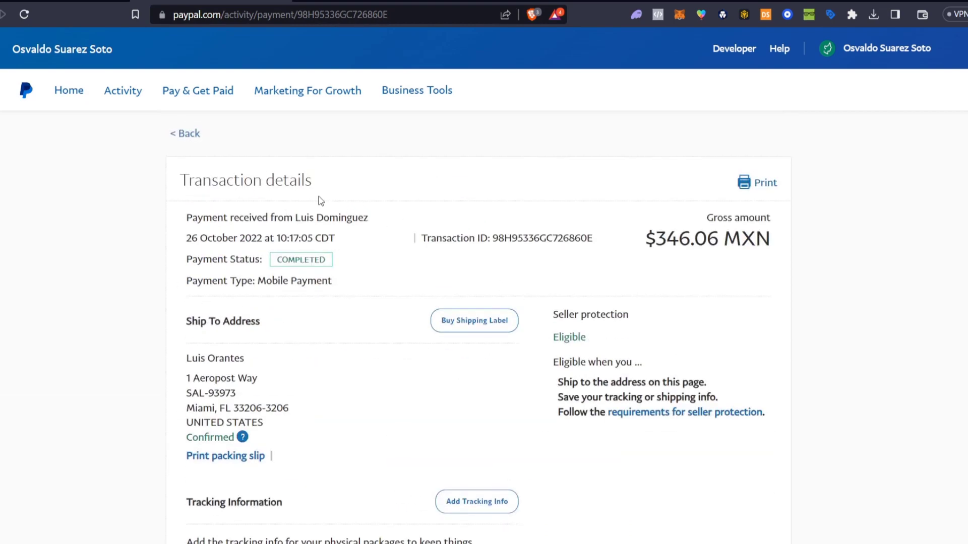
# Return from PayPal to the Shopify Orders list for all locations.
pyautogui.doubleClick(326, 218)
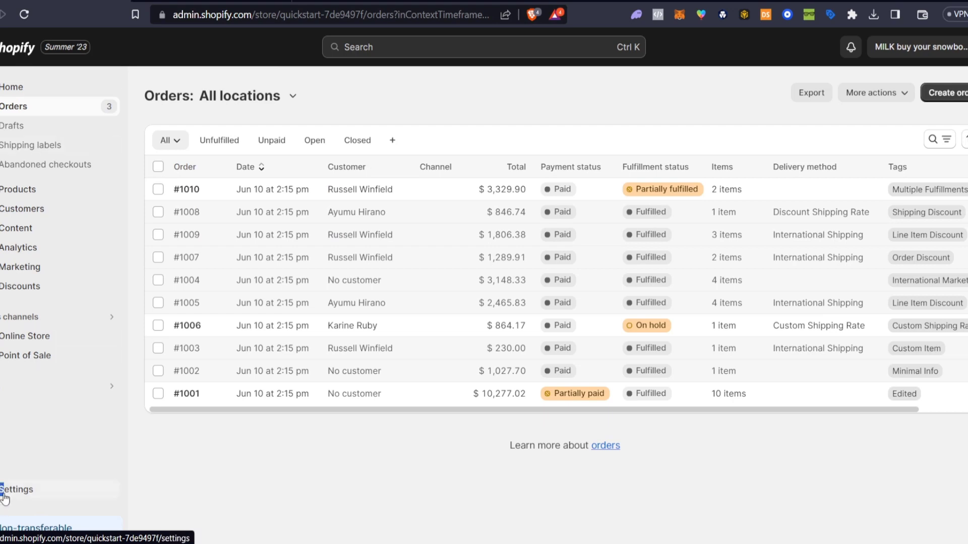
pyautogui.click(17, 489)
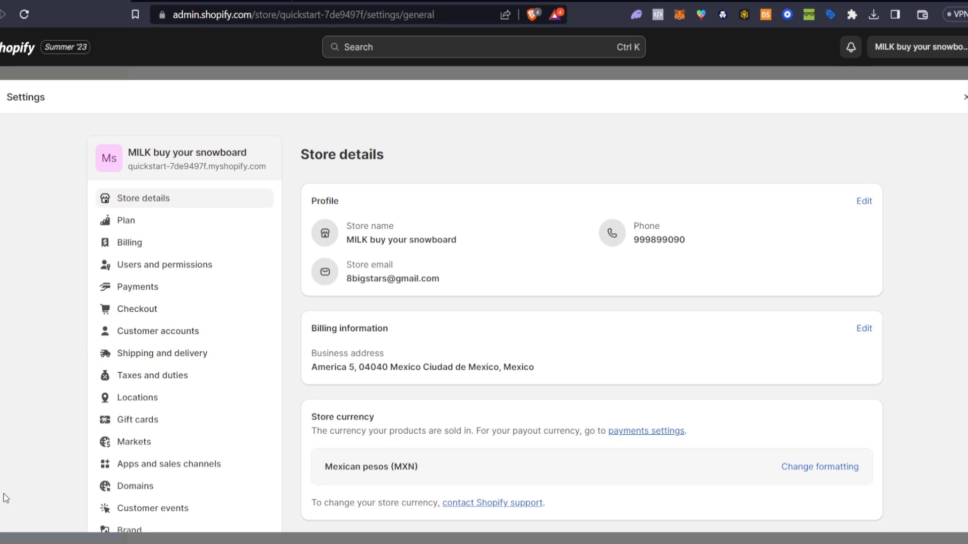
pyautogui.moveTo(126, 221)
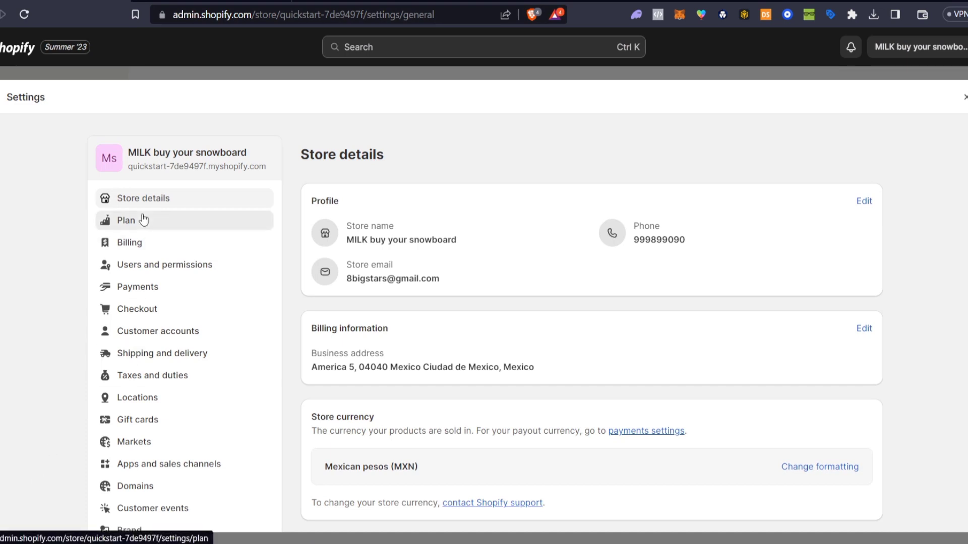
pyautogui.click(126, 221)
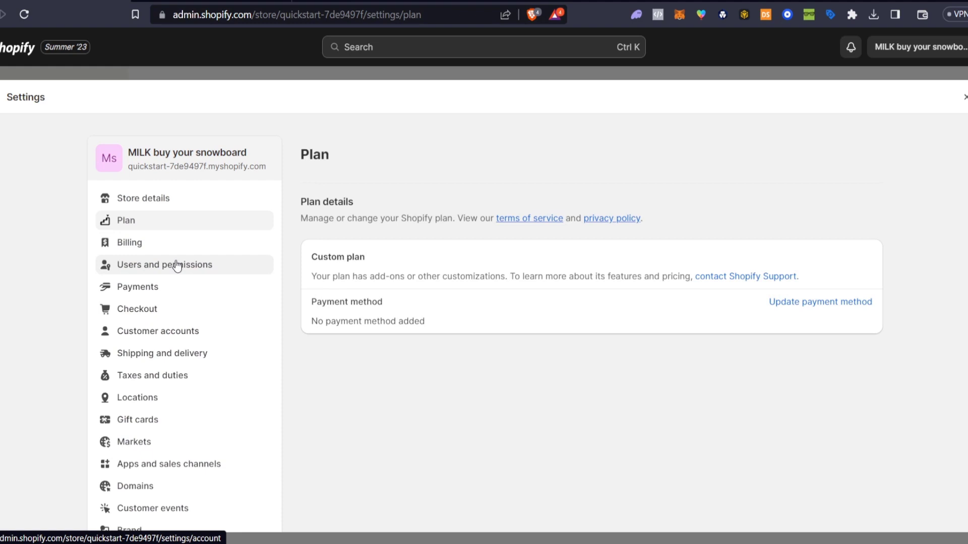
pyautogui.moveTo(372, 263)
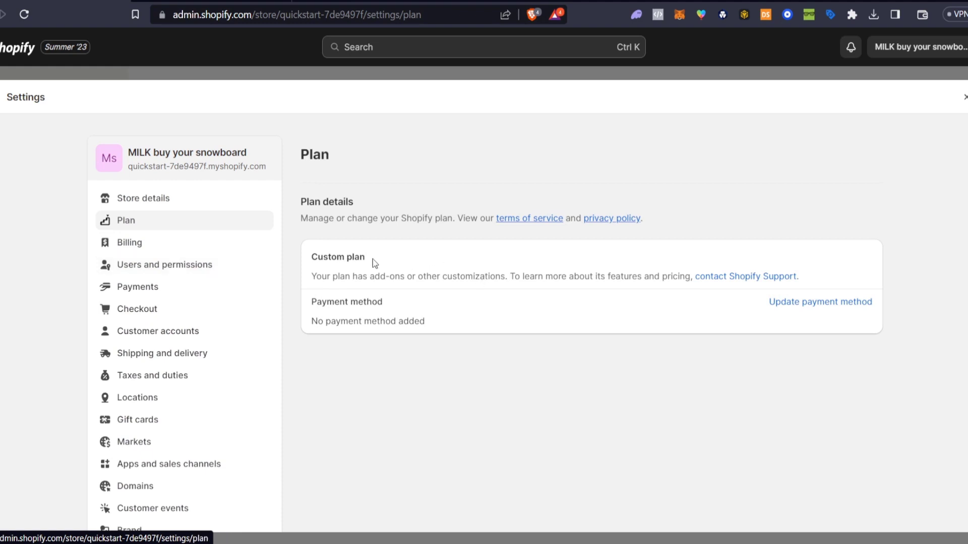
pyautogui.doubleClick(345, 257)
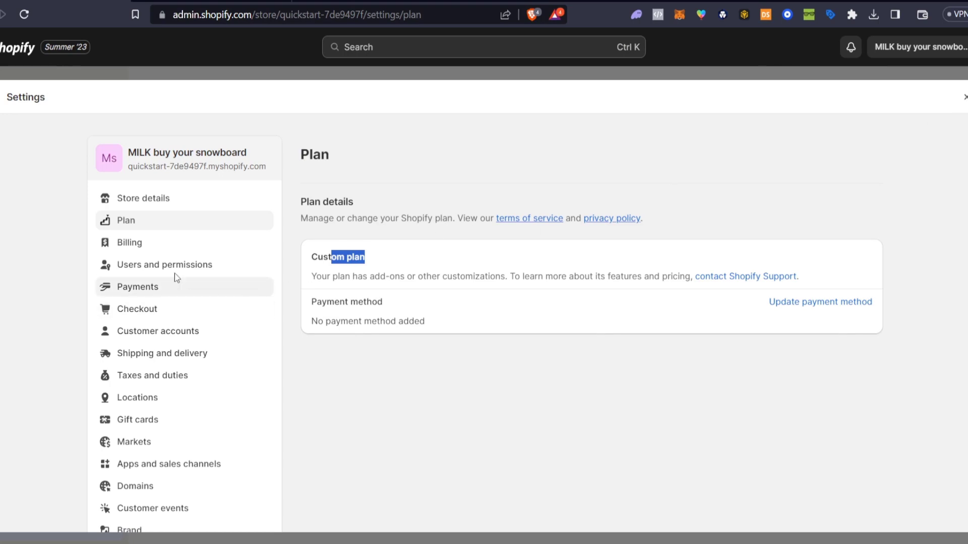
pyautogui.click(139, 286)
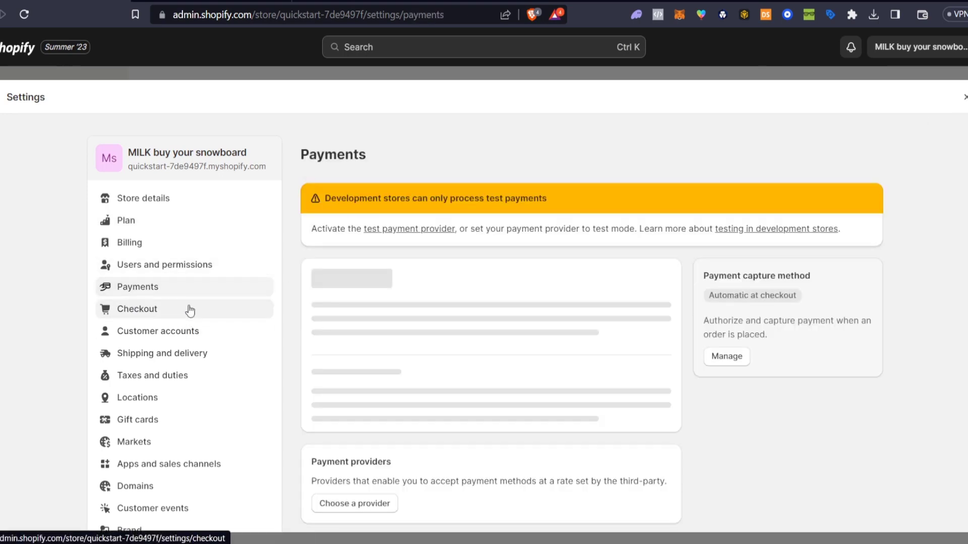
pyautogui.scroll(-3)
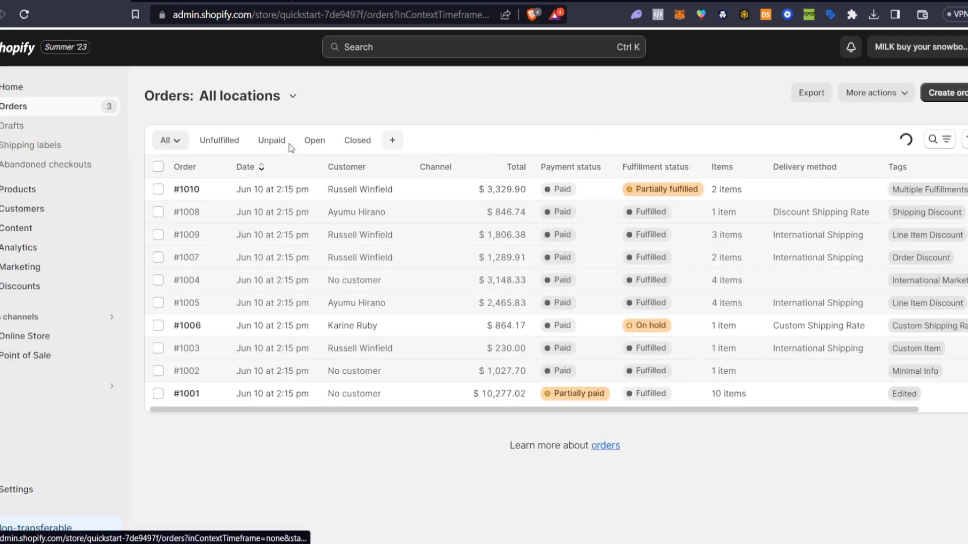
pyautogui.moveTo(42, 115)
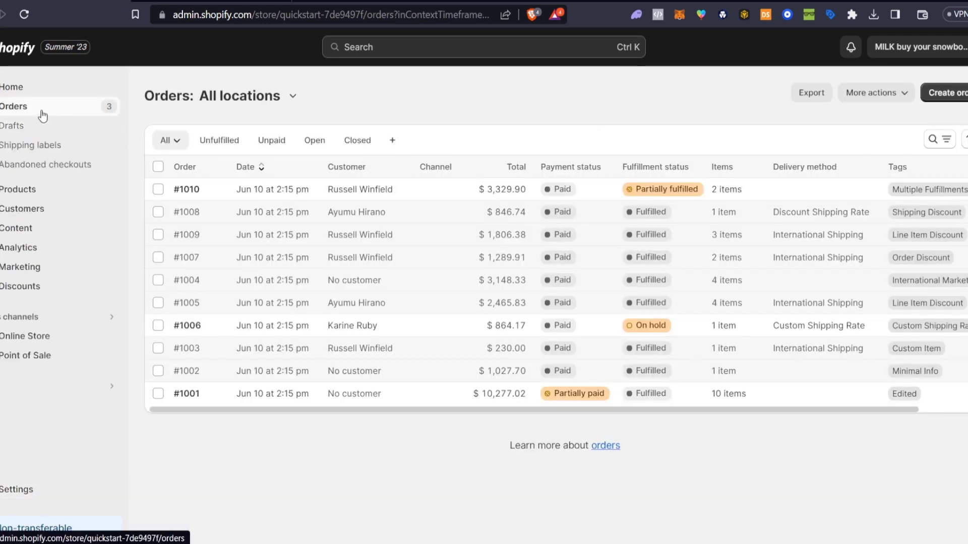
pyautogui.moveTo(300, 221)
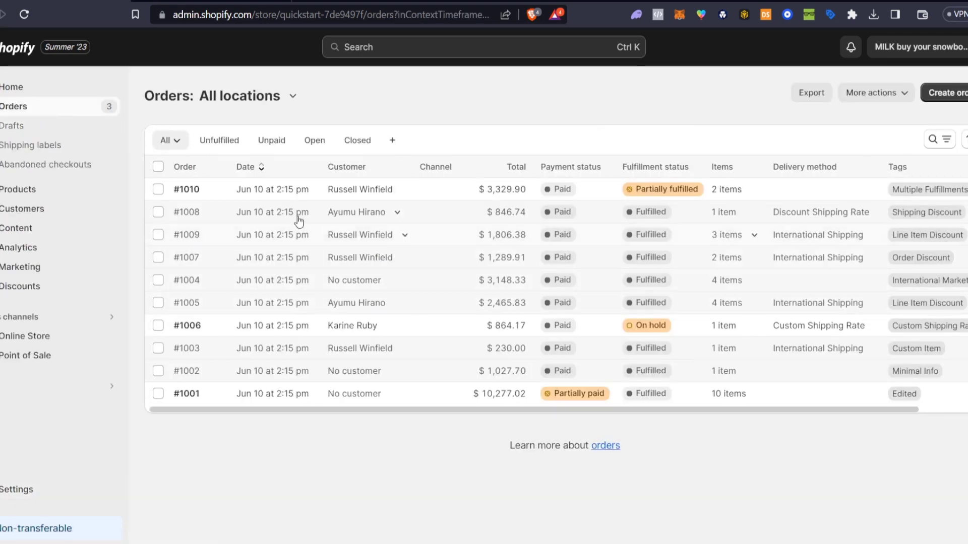
pyautogui.moveTo(569, 196)
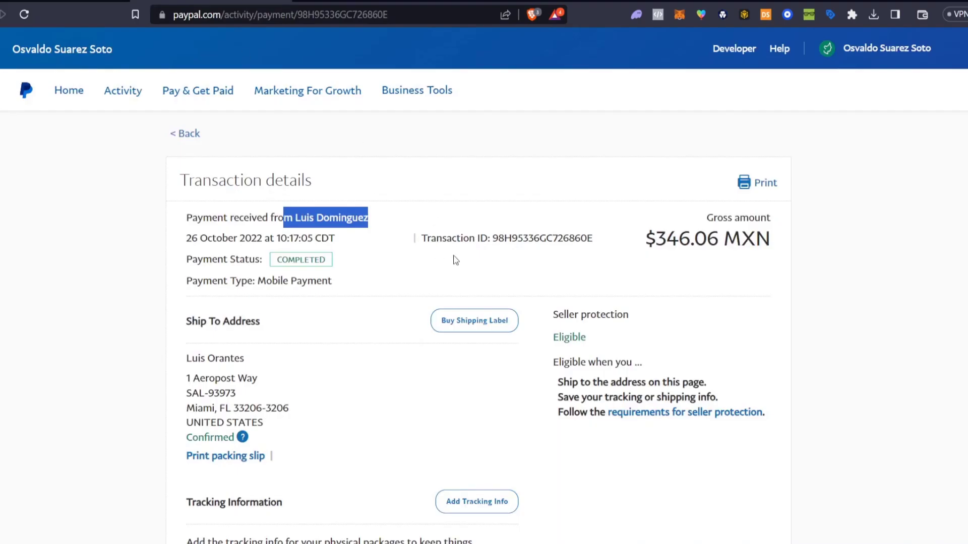
pyautogui.moveTo(451, 225)
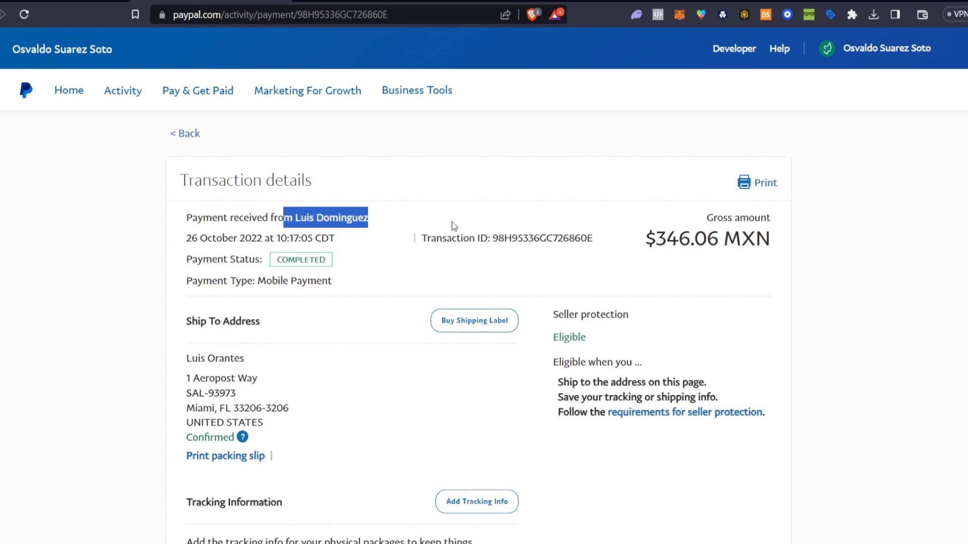
pyautogui.moveTo(475, 240)
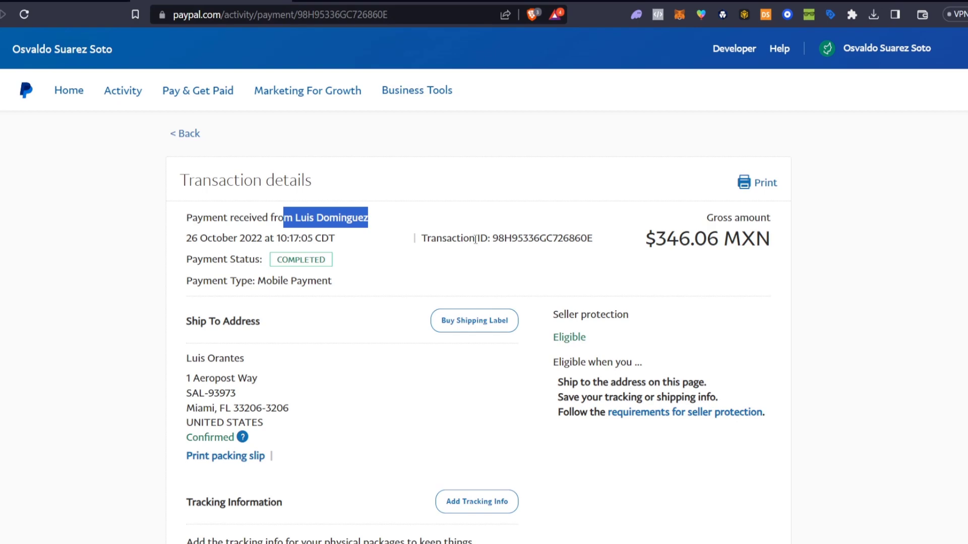